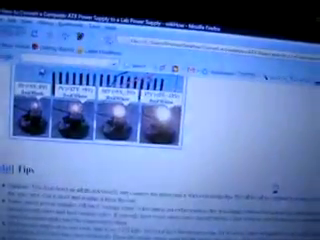
pyautogui.scroll(-3)
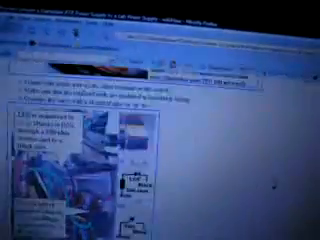
pyautogui.scroll(-3)
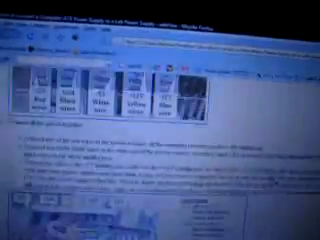